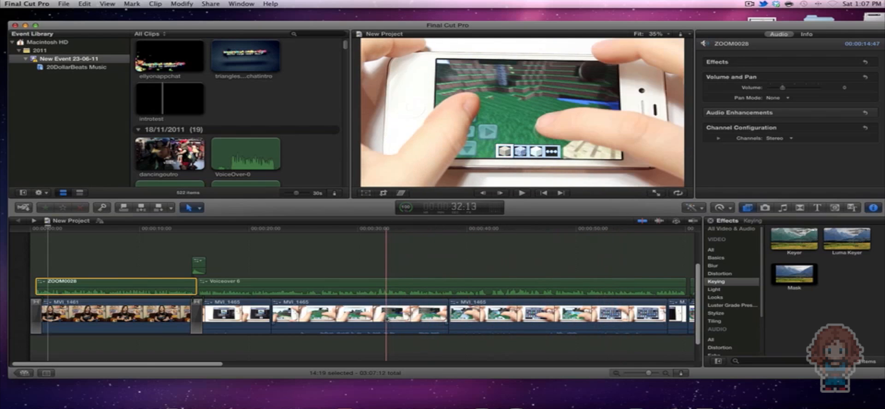
Start an Export Movie of New Project with the export codec set to H.264.
click(210, 4)
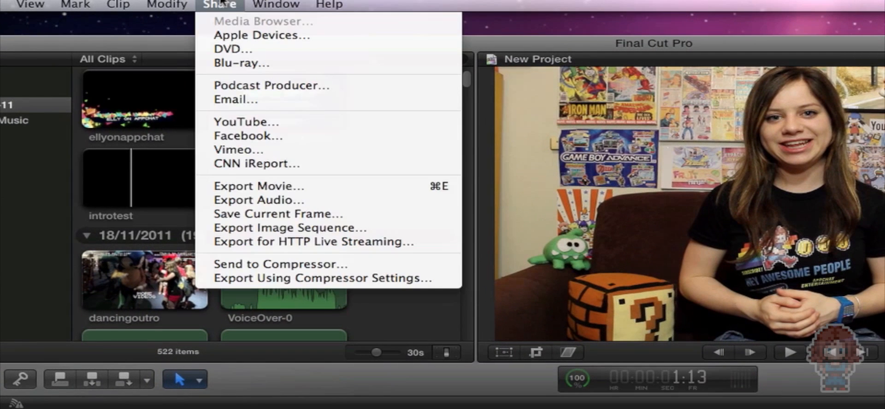
click(258, 186)
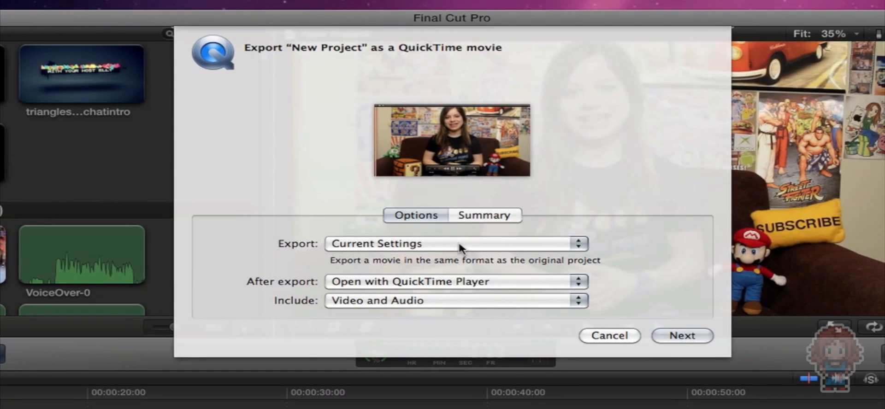
click(455, 243)
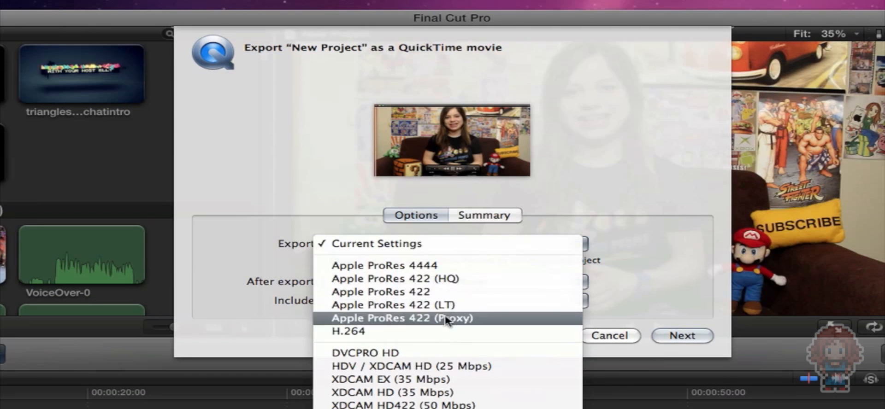
click(349, 331)
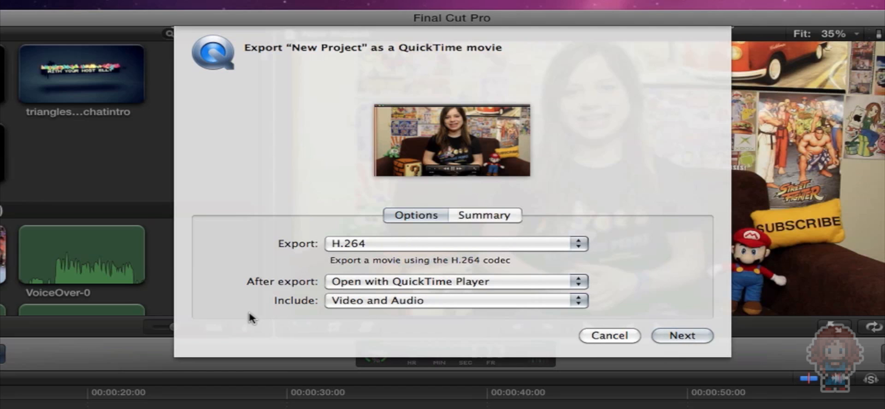
mouse_move(532, 342)
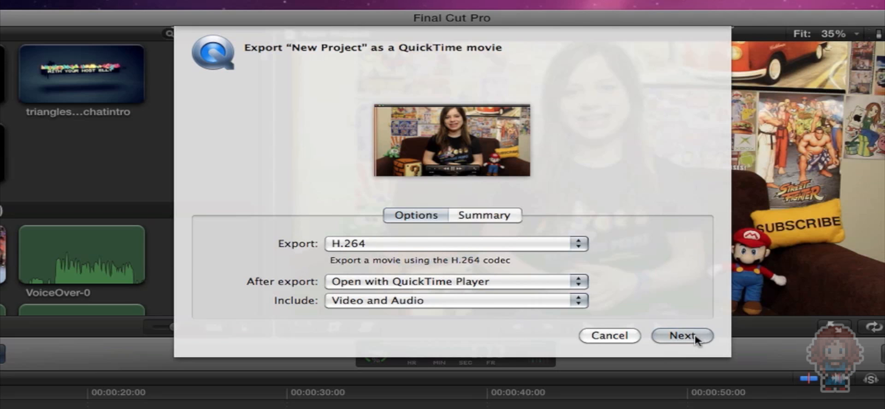
Save the exported H.264 movie to the ELLY'S HD drive.
click(682, 335)
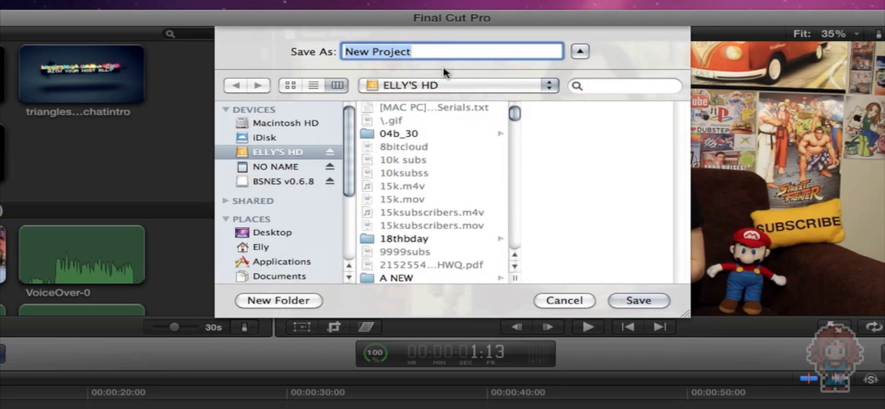
click(350, 52)
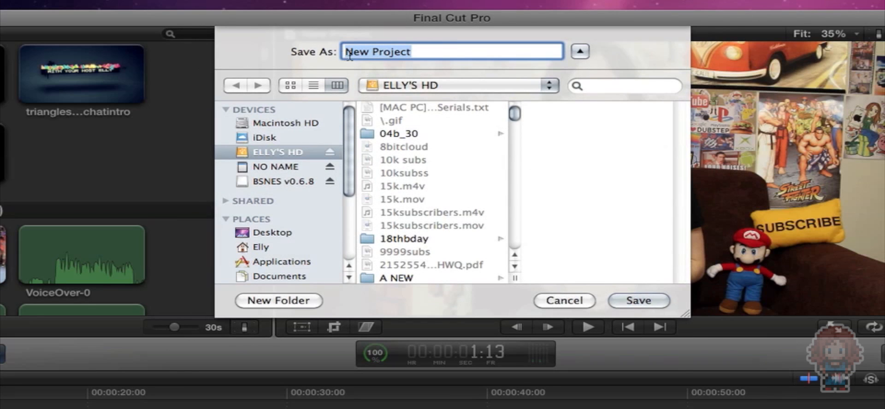
mouse_move(389, 121)
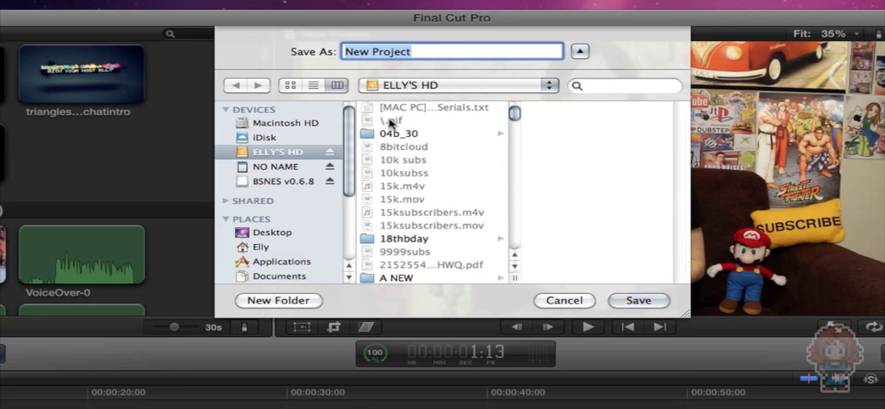
click(638, 300)
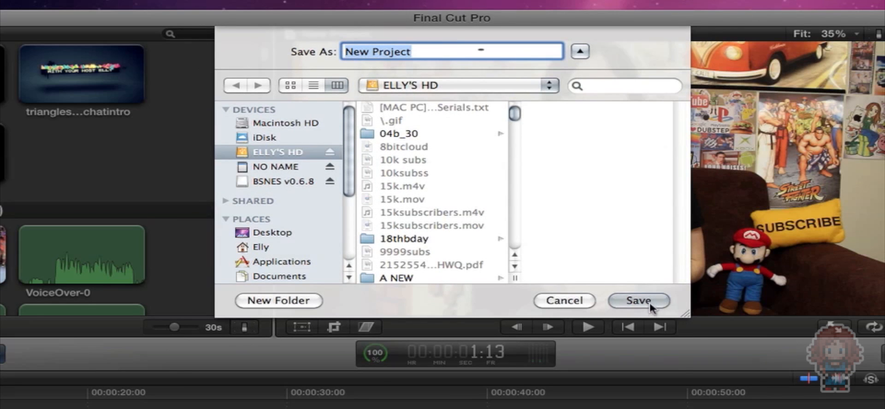
click(638, 301)
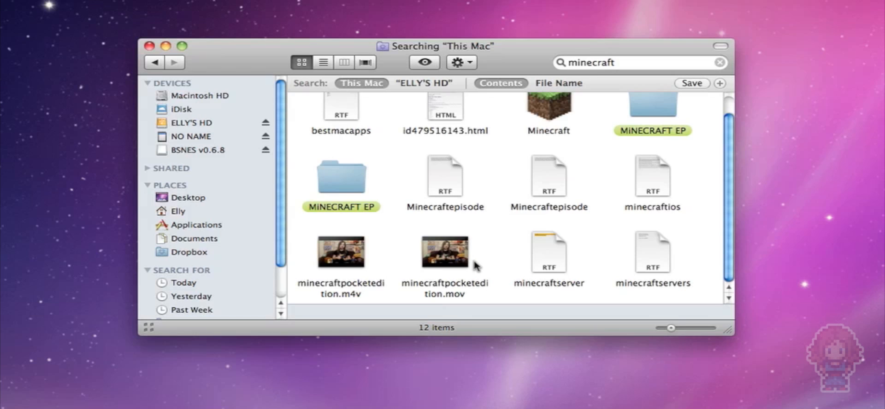
mouse_move(444, 252)
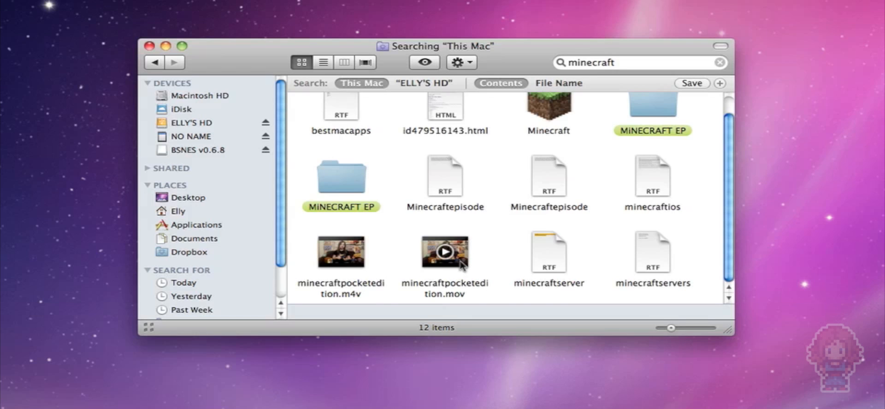
Show Get Info for minecraftpocketedition.mov, revealing its 311.3 MB size.
right_click(444, 251)
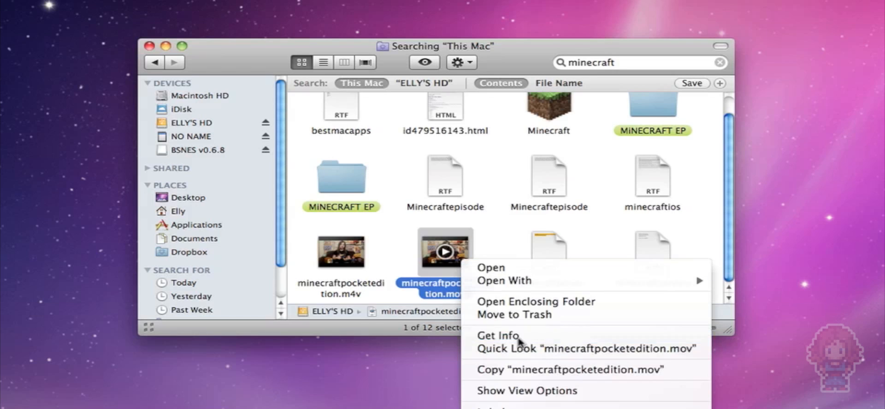
click(497, 335)
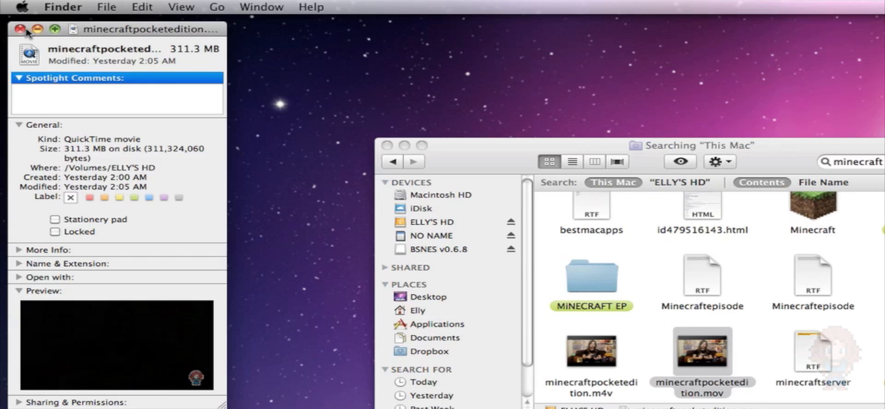
Load minecraftpocketedition.mov from ELLY'S HD as HandBrake's source video.
click(20, 29)
text(minecraftpock)
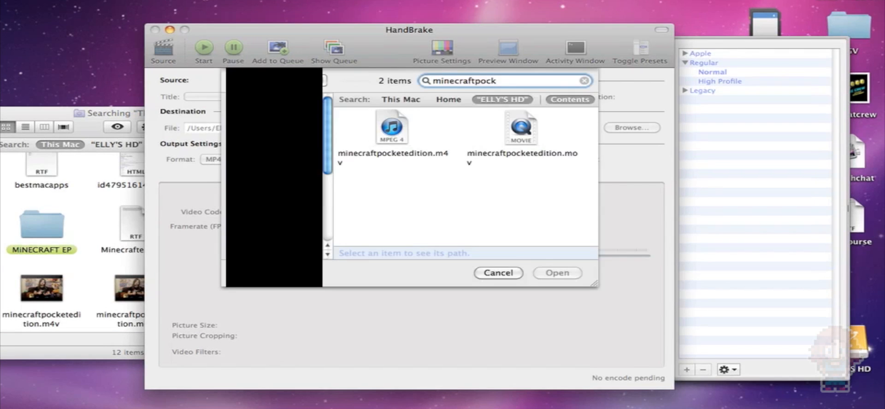
click(520, 127)
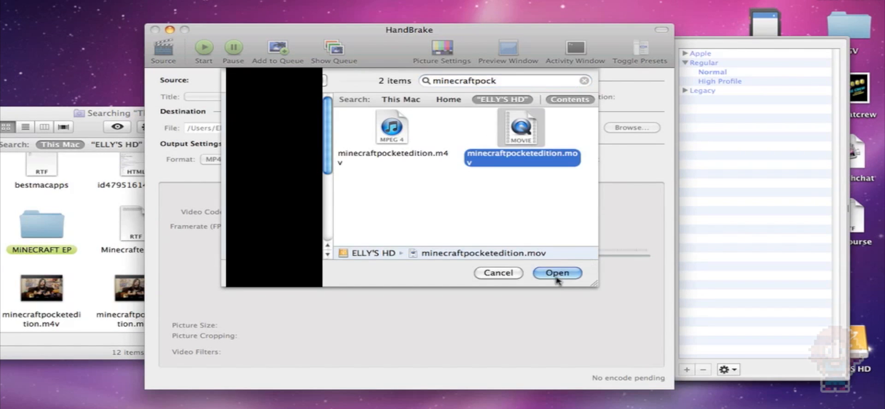
mouse_move(382, 164)
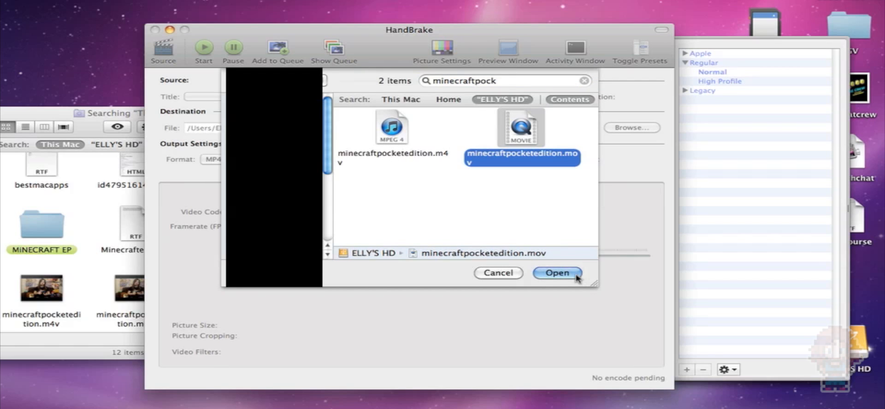
click(556, 273)
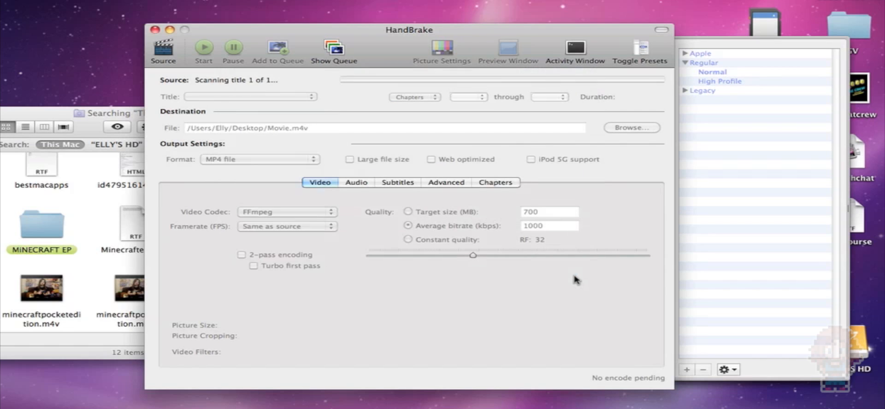
Apply the Normal preset and set quality to a 150 MB target file size.
click(712, 72)
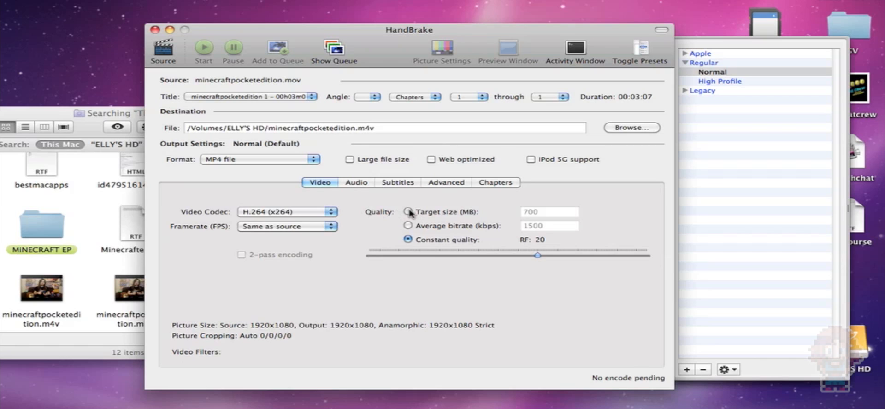
click(408, 212)
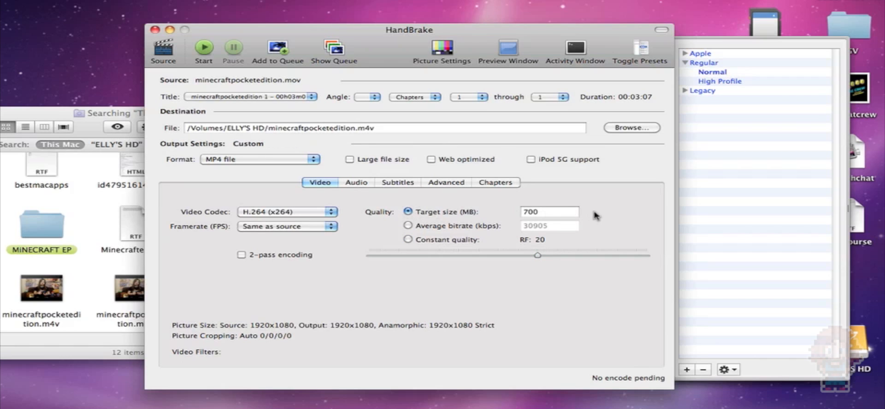
mouse_move(567, 217)
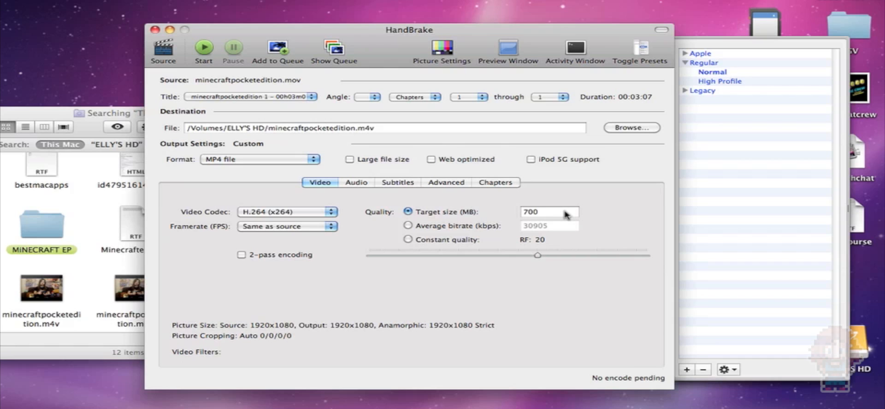
click(548, 211)
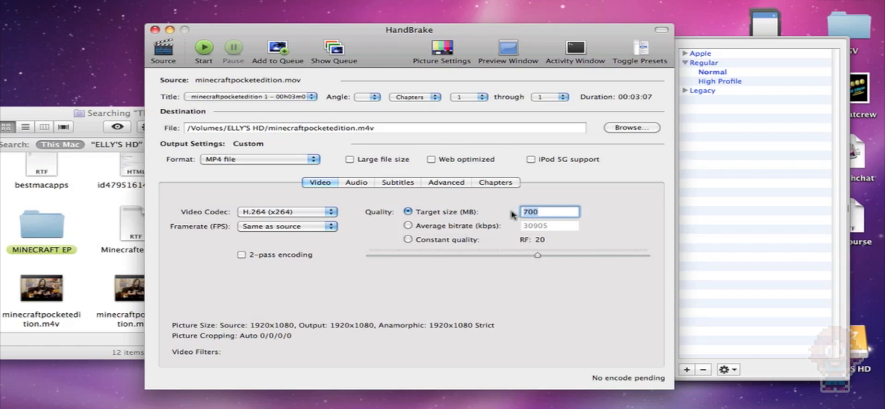
text(1)
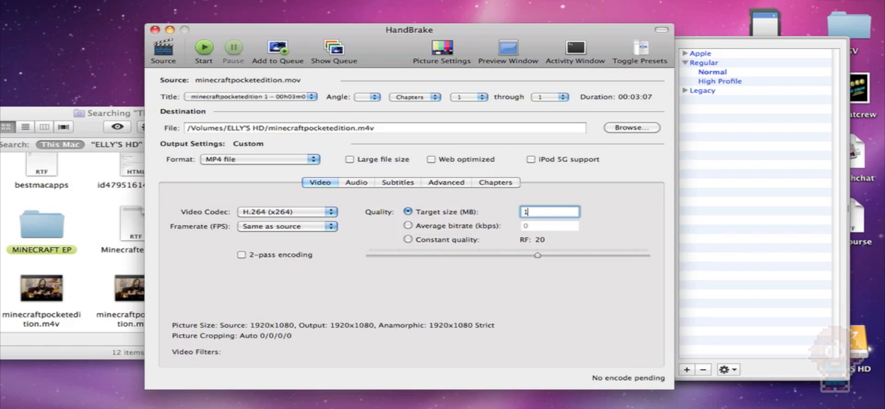
text(50)
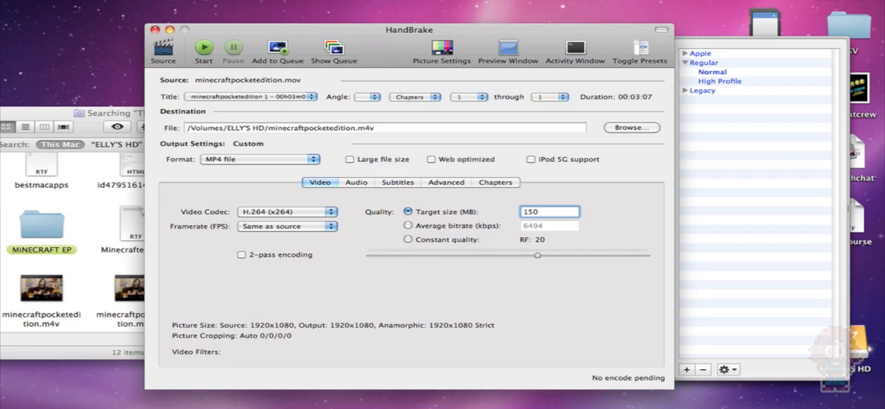
click(549, 212)
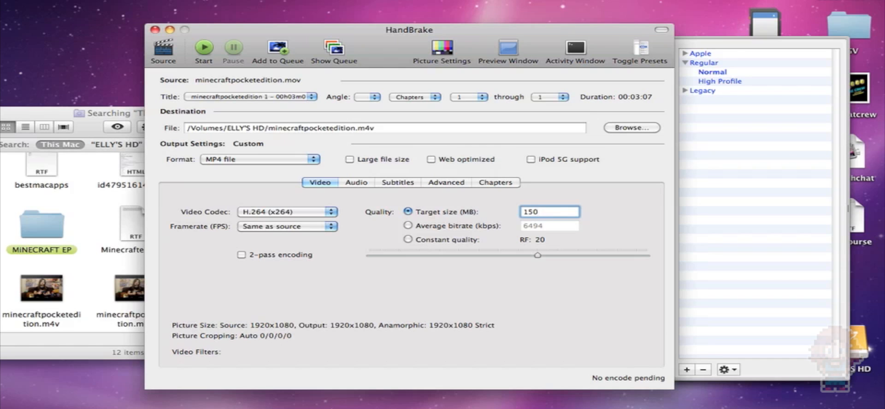
click(549, 212)
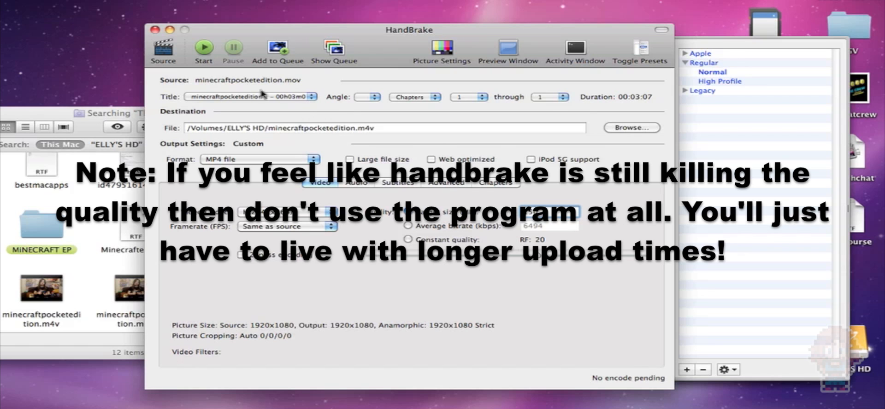
Start the encode, overwriting the existing minecraftpocketedition.m4v on ELLY'S HD.
click(203, 48)
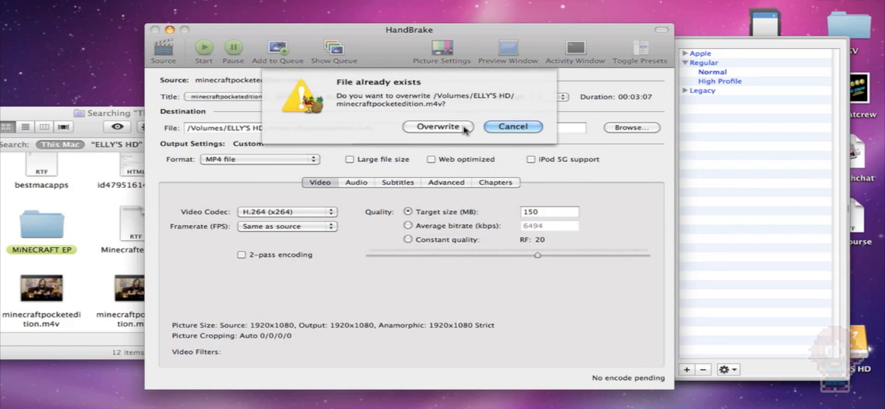
click(437, 126)
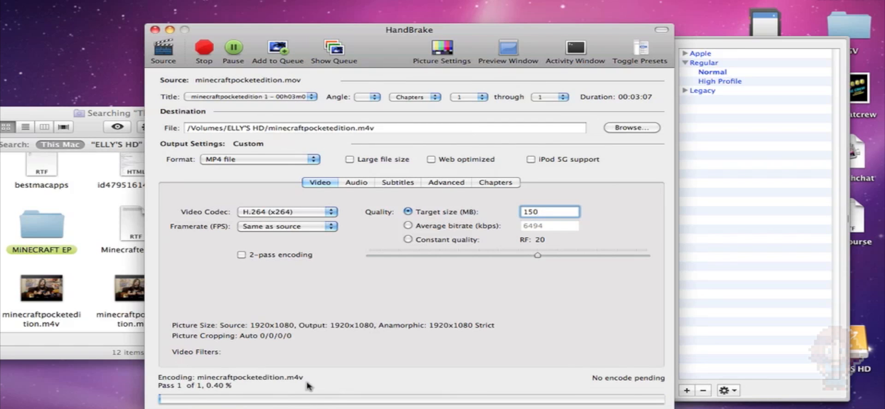
mouse_move(466, 378)
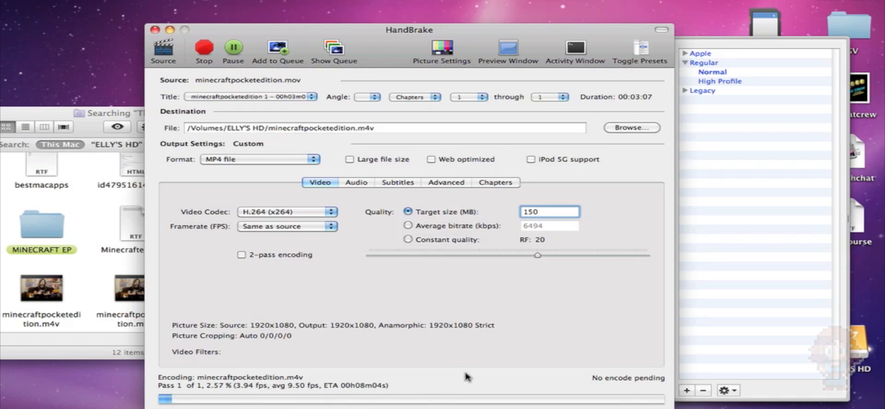
click(548, 212)
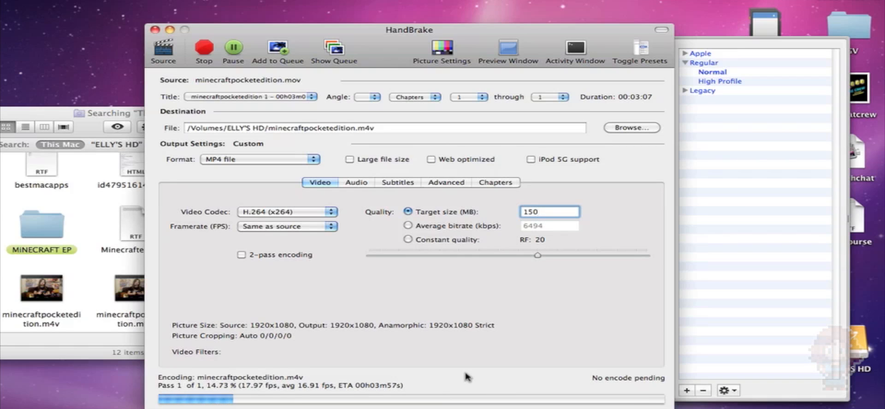
click(548, 212)
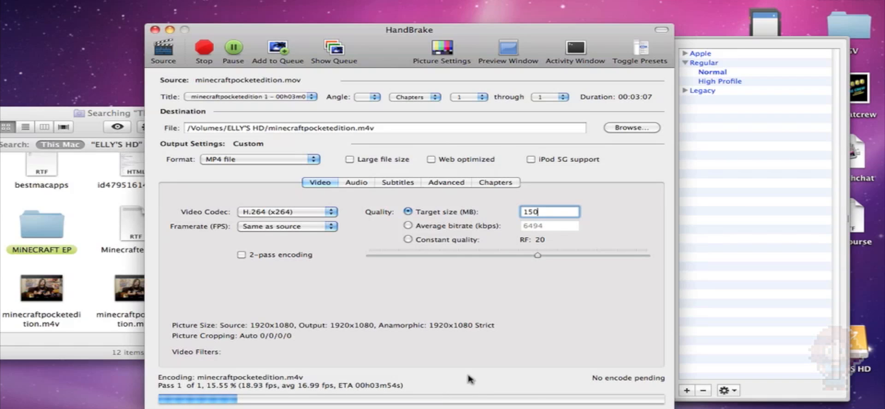